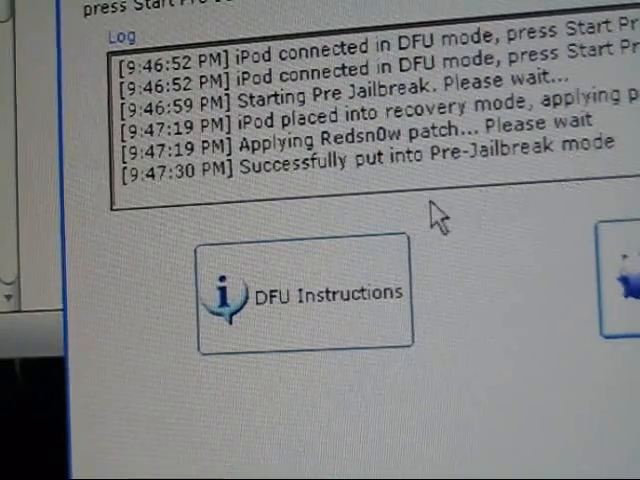
{"action": "mouse_move", "coordinate": [440, 215]}
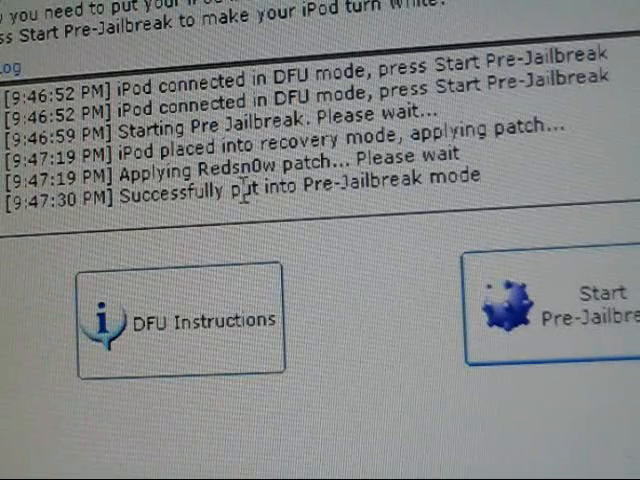
{"action": "mouse_move", "coordinate": [195, 265]}
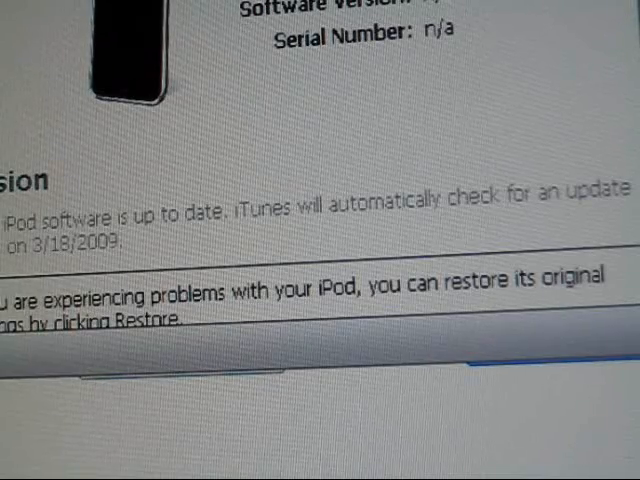
- Scroll the iPod's Summary page down to the Version and restore section
{"action": "scroll", "scroll_direction": "down", "scroll_amount": 3}
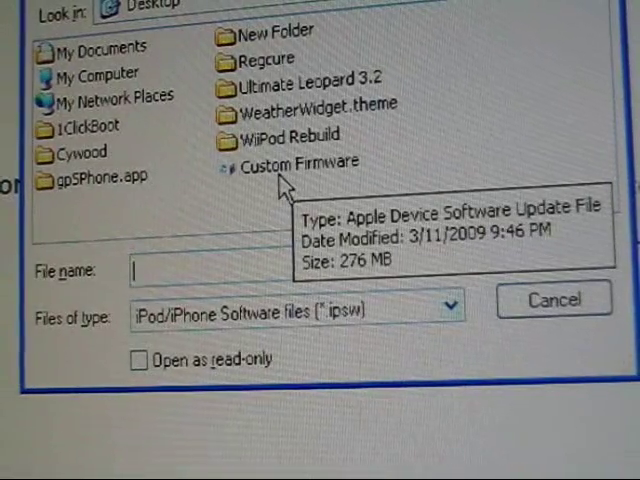
- Choose the Custom Firmware .ipsw on the Desktop to begin the restore and software extraction
{"action": "double_click", "coordinate": [290, 162]}
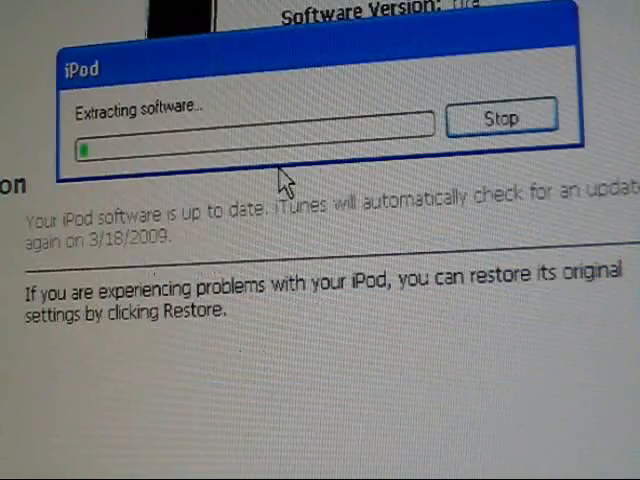